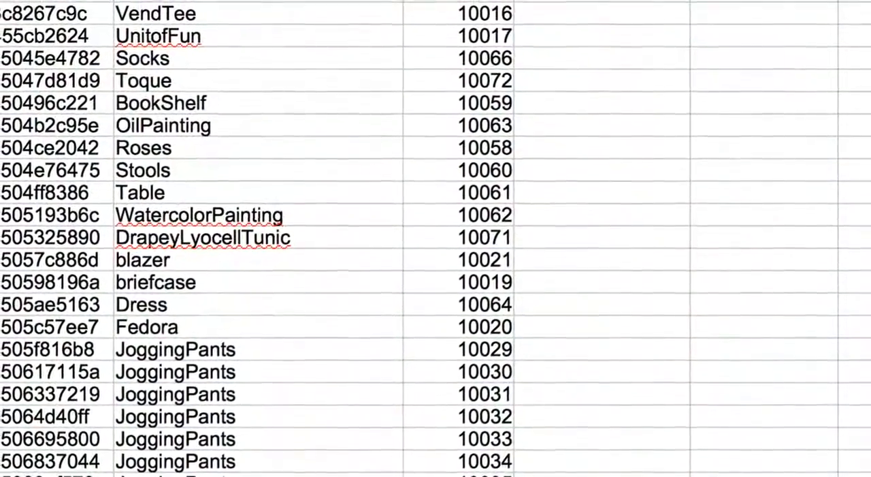
Scroll up through the Excel list of product ids, names and SKU numbers
scroll(up, 3)
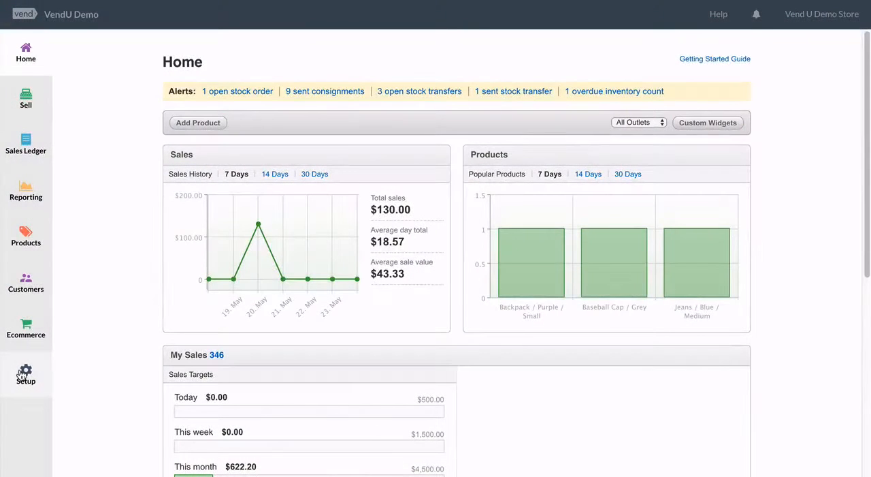
Go through Setup to Outlets and Registers, landing on the Loyalty setup page
click(25, 373)
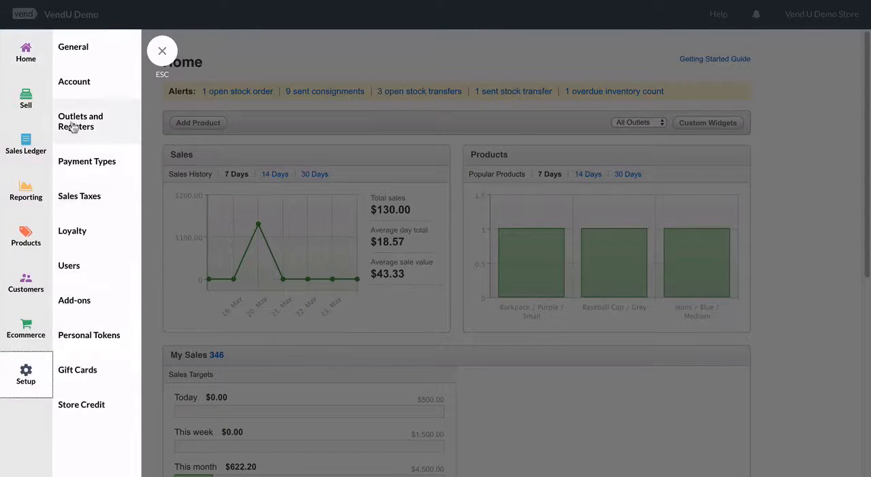
click(80, 121)
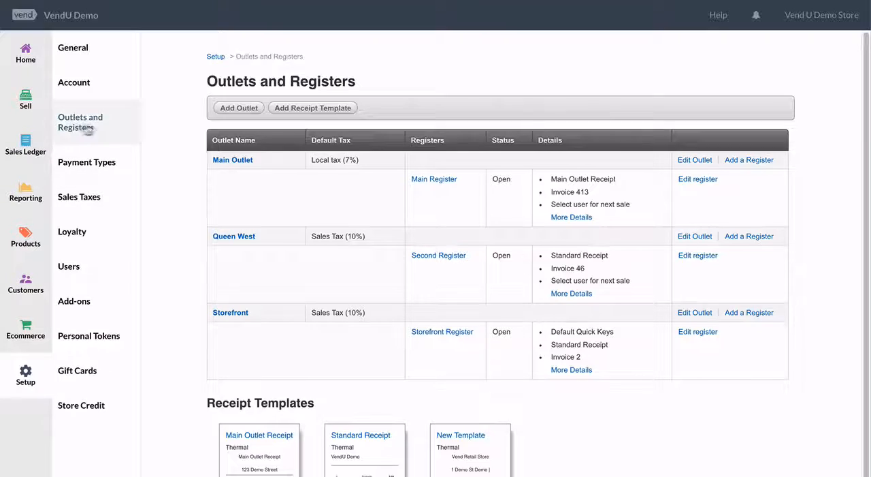
mouse_move(194, 92)
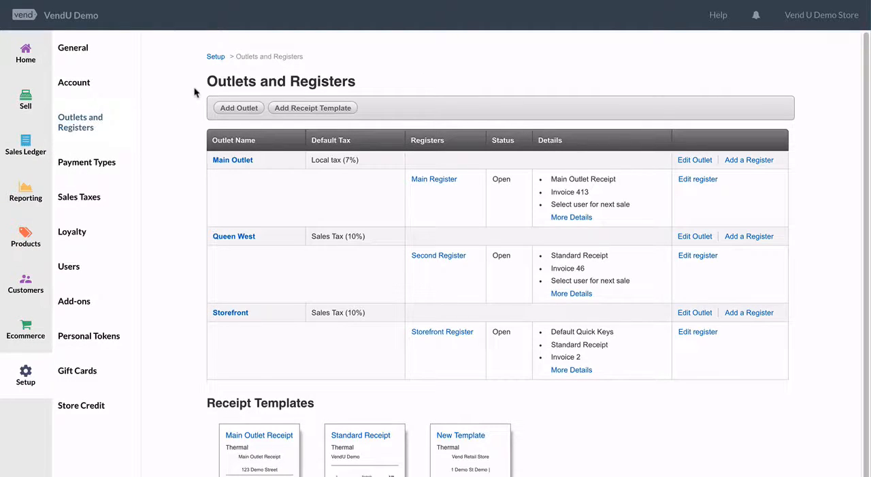
click(73, 47)
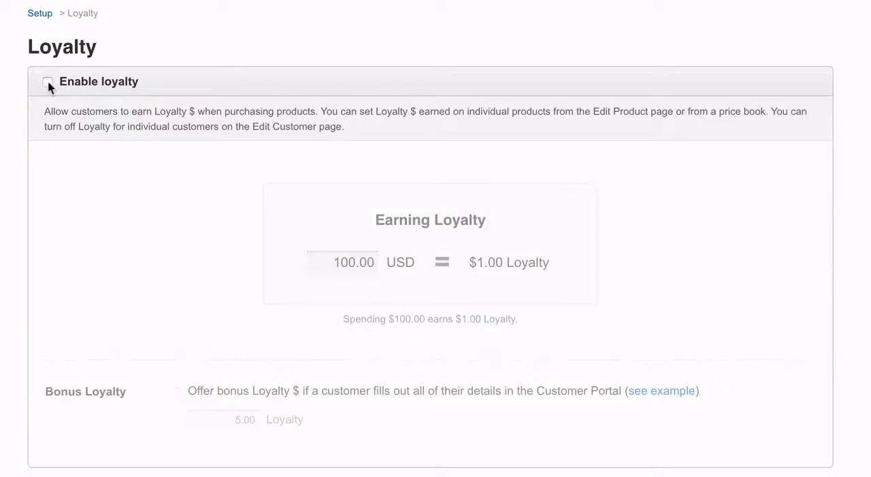
Tick Enable loyalty on the Setup > Loyalty page
click(47, 81)
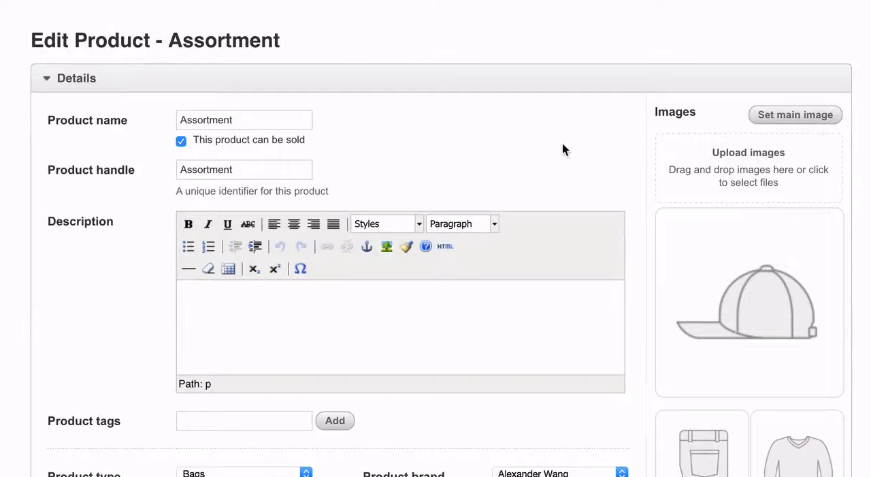
In the Inventory section, change the Assortment SKU from 10014 to 010014
scroll(down, 3)
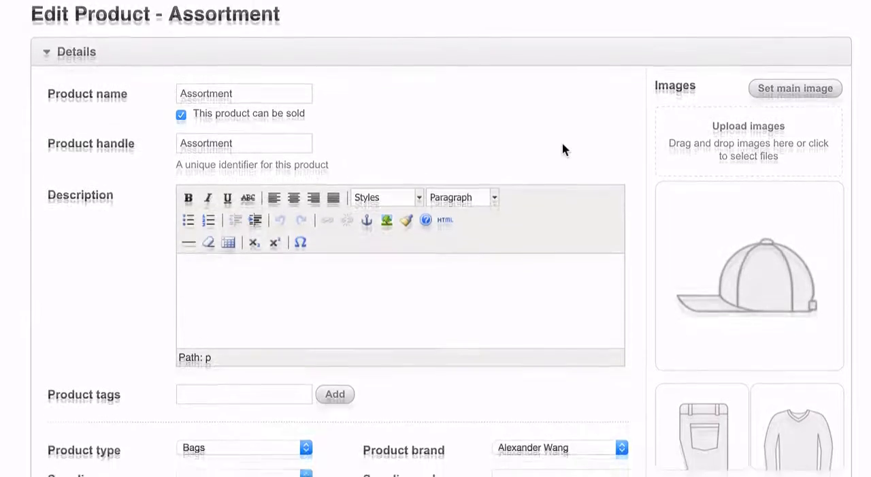
scroll(down, 3)
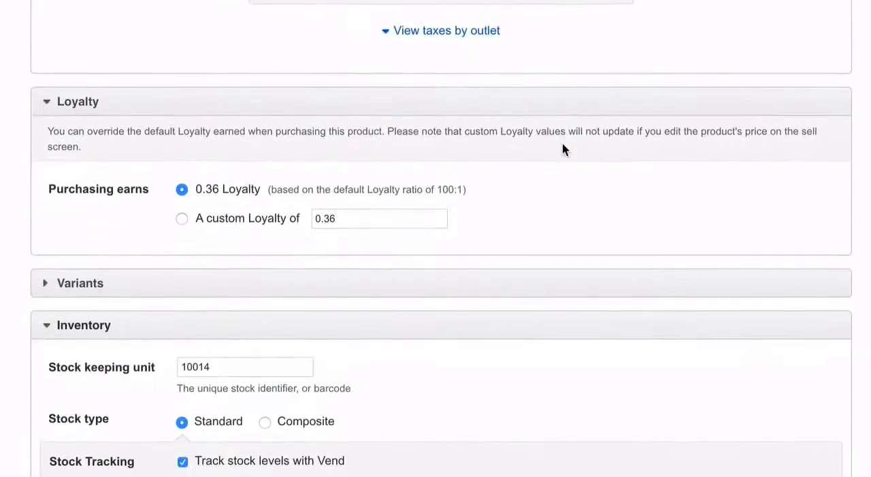
scroll(down, 3)
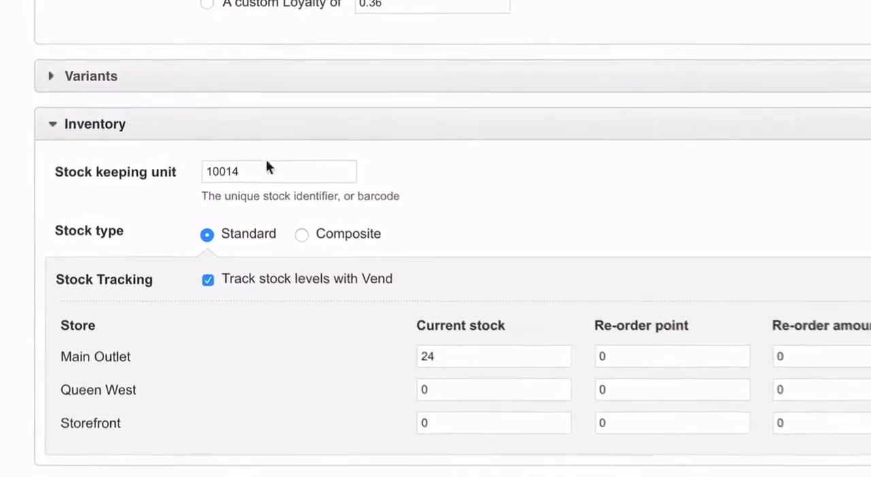
click(278, 171)
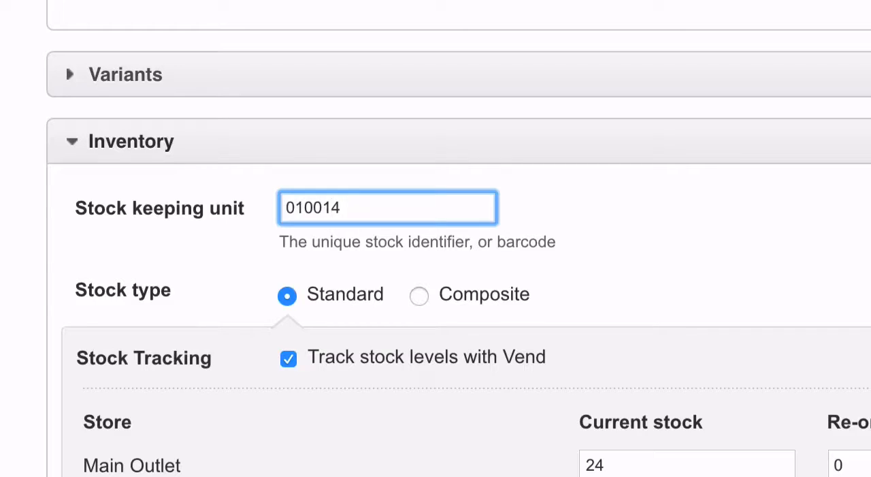
key(Backspace)
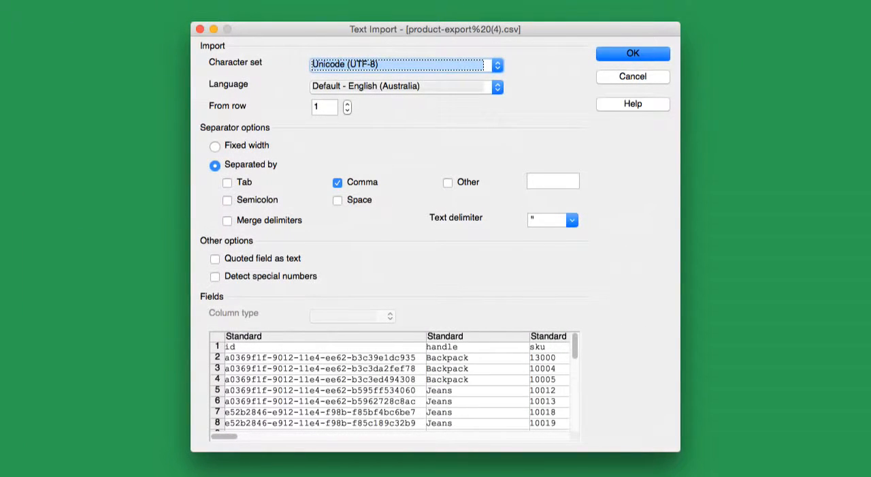
Set the sku column's type to Text in the Text Import dialog and import
click(549, 336)
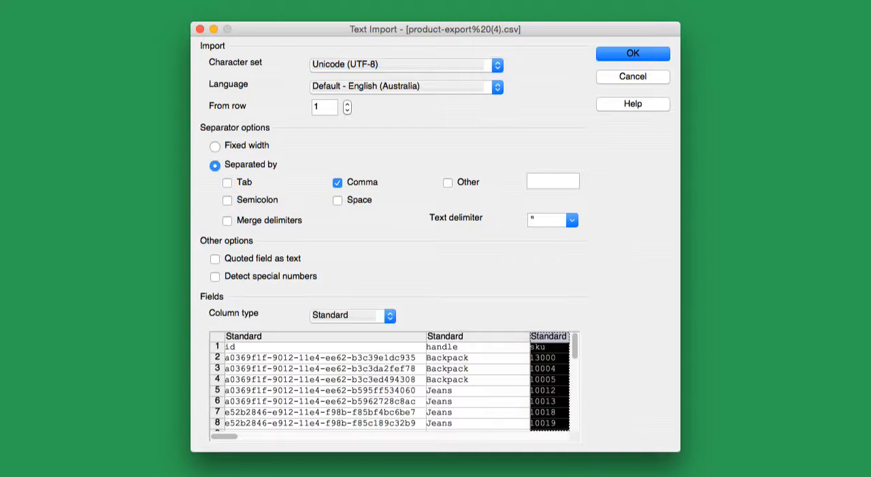
click(388, 314)
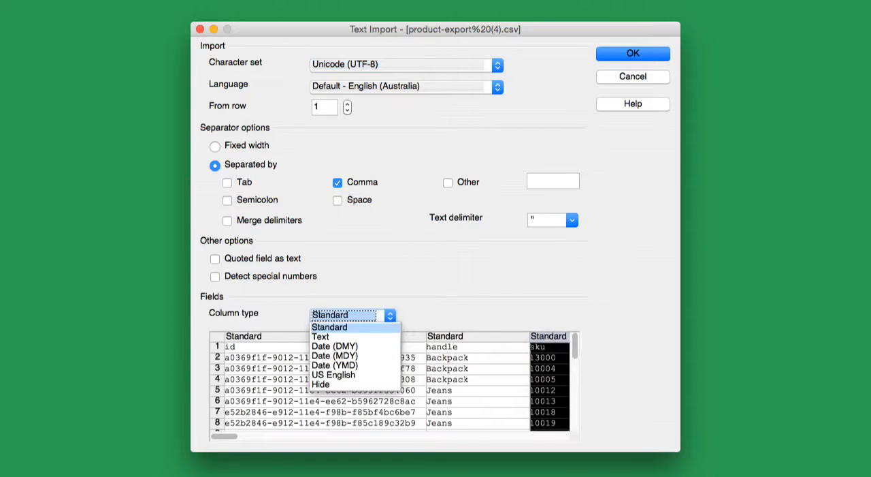
click(320, 336)
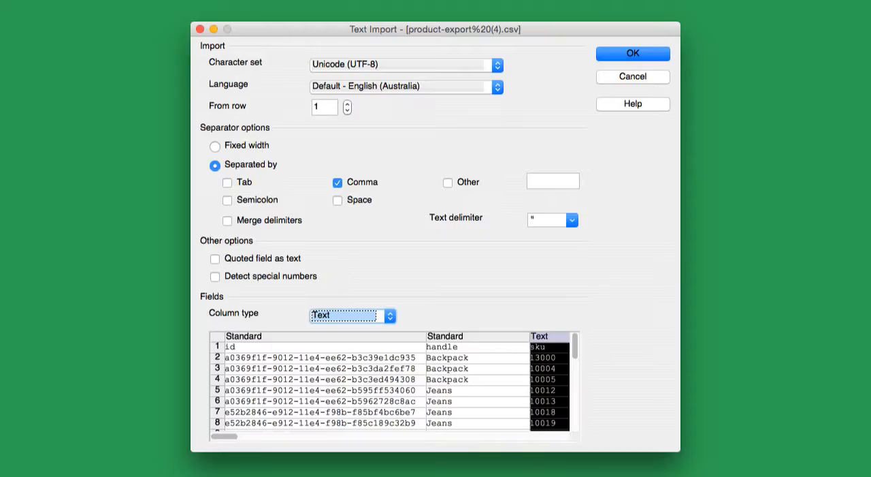
click(632, 53)
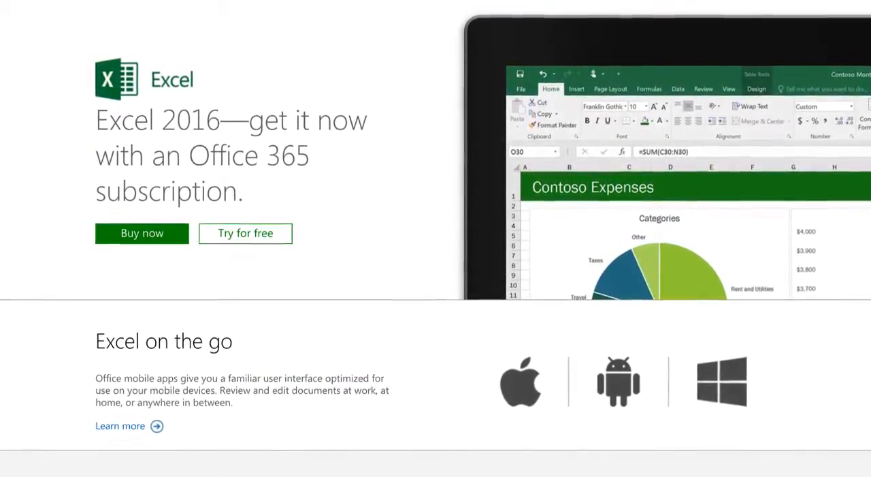
scroll(up, 3)
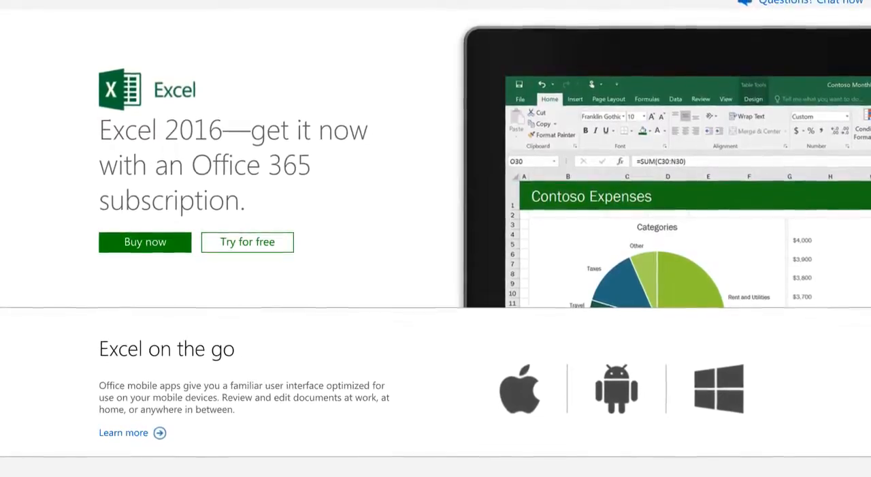
scroll(up, 3)
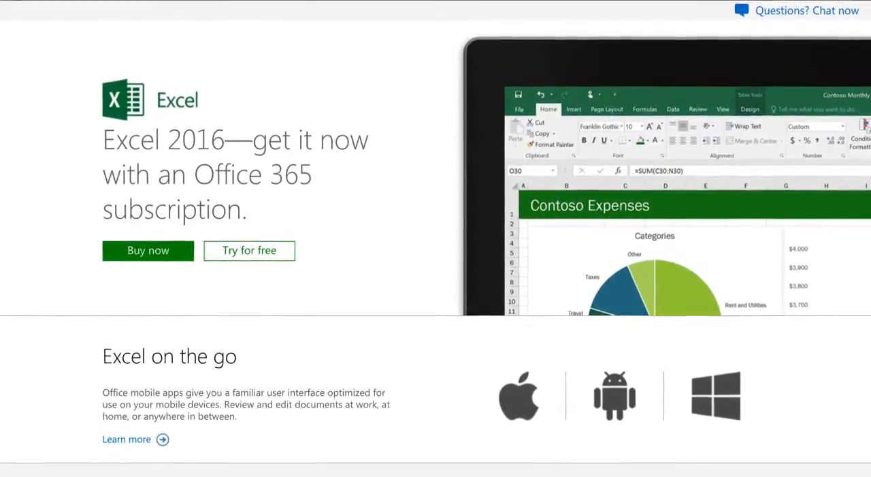
scroll(up, 3)
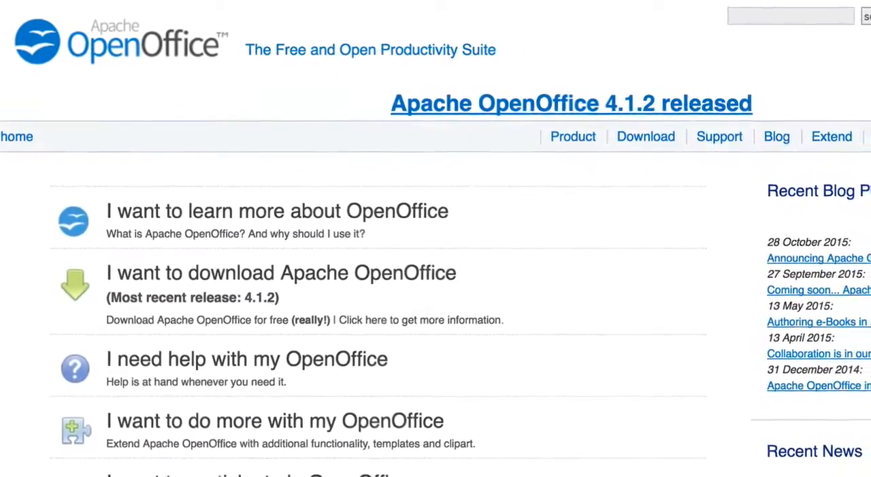
scroll(down, 3)
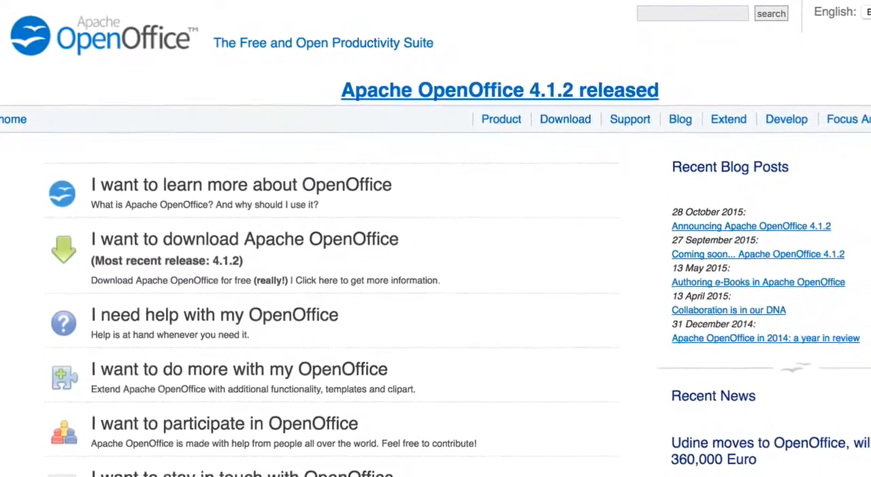
scroll(down, 3)
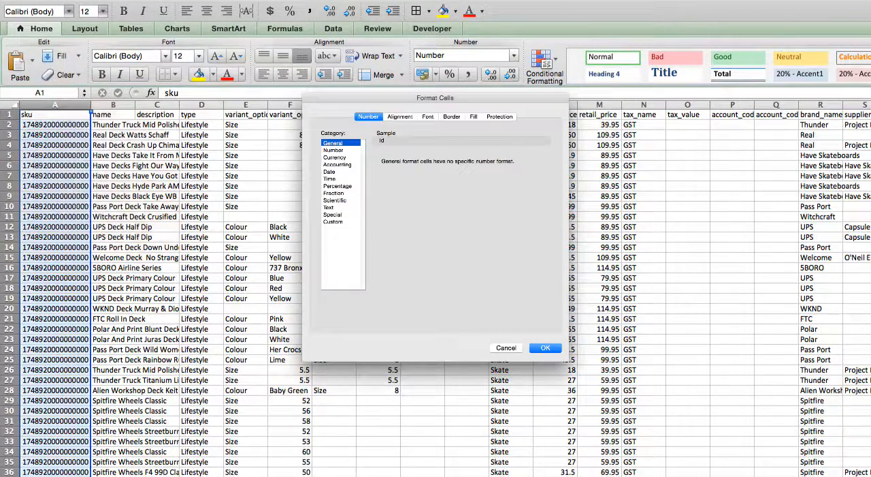
Pick Text from the Category list for the sku column in Format Cells
click(330, 207)
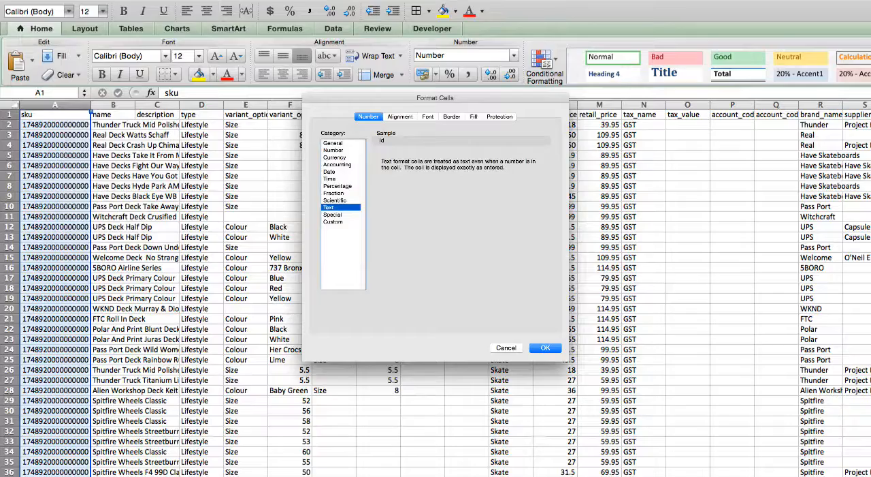